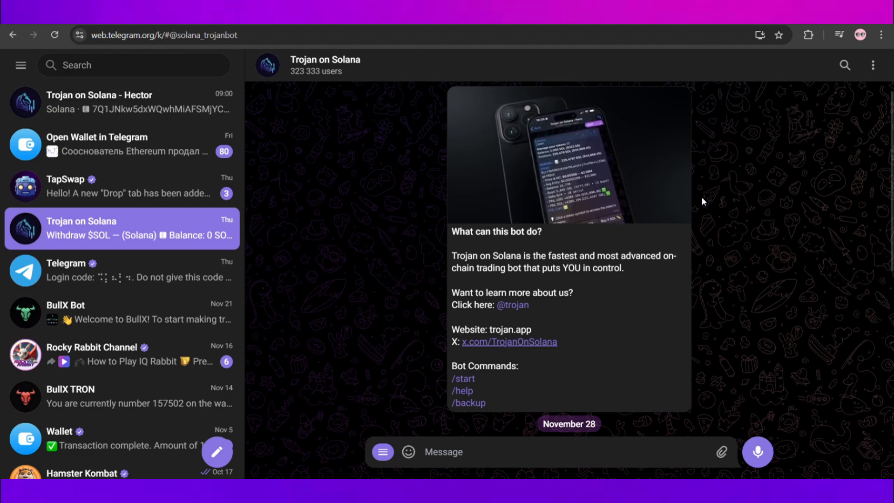
mouse_move(483, 217)
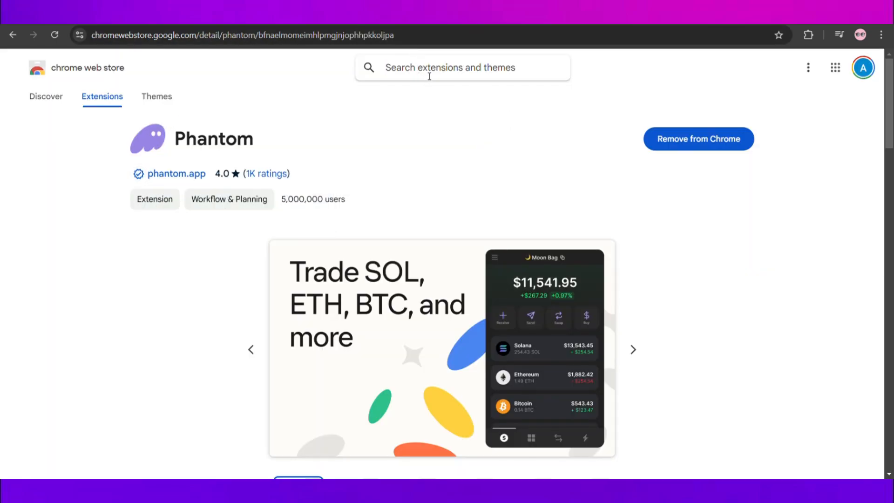
mouse_move(546, 139)
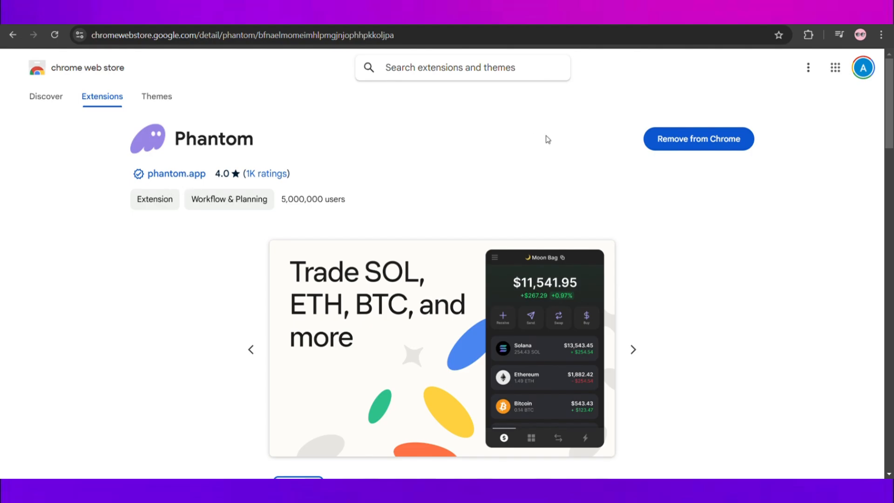
mouse_move(723, 145)
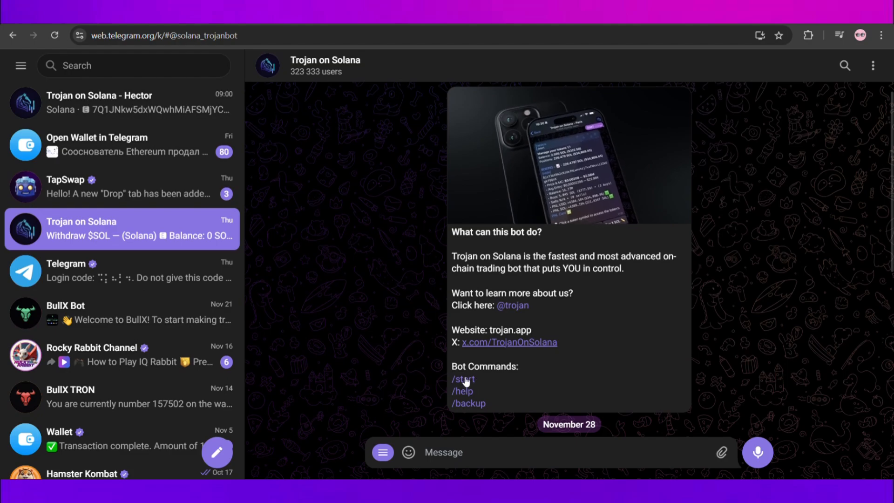
- Start the Trojan on Solana bot and return to its main wallet menu showing the address and 0 SOL
left_click(462, 379)
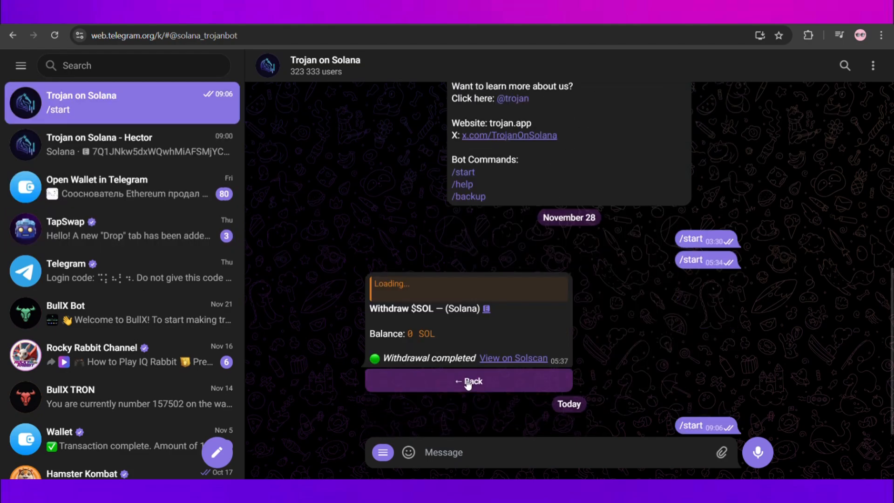
left_click(467, 381)
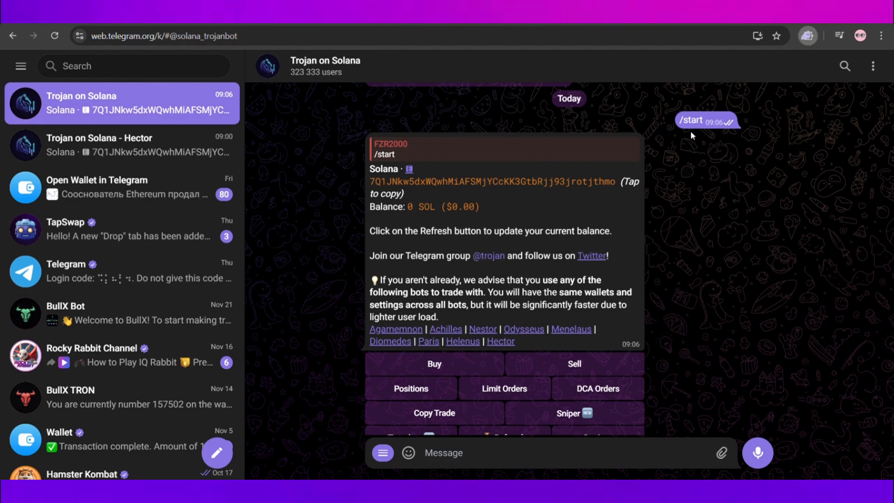
- Unlock the Phantom wallet to show Account 1 with $22.05, mostly 0.09081 SOL
left_click(787, 35)
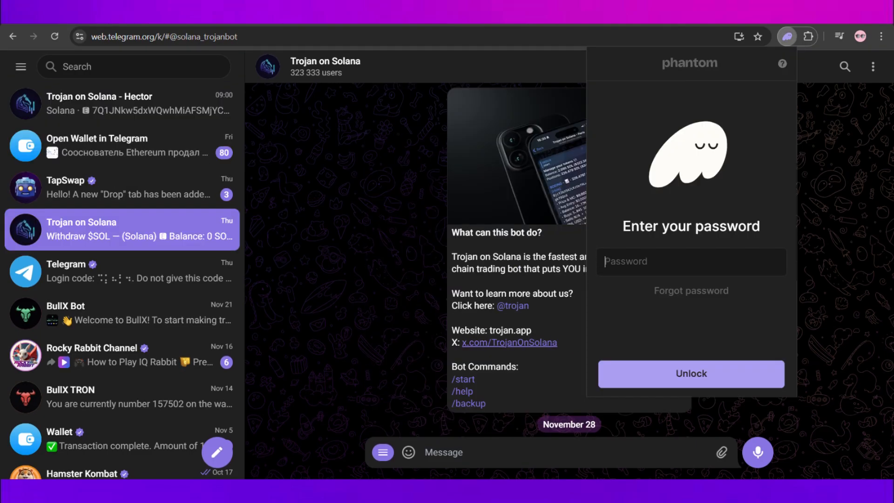
left_click(690, 374)
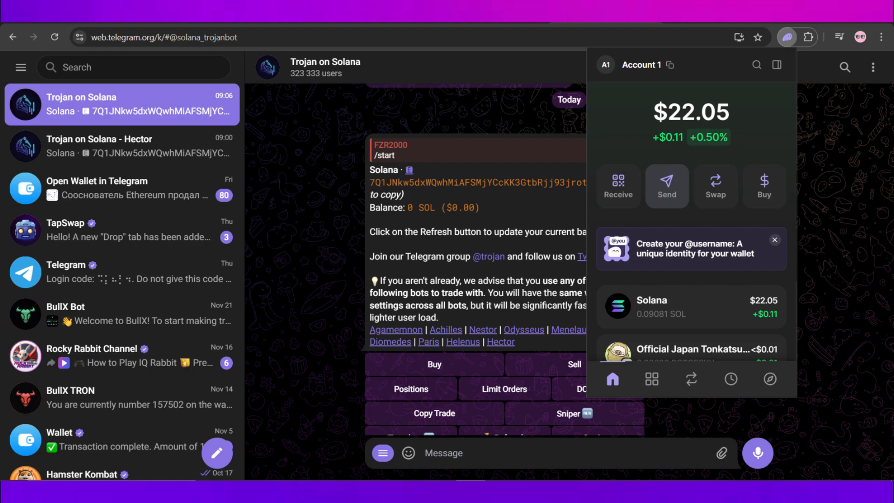
- Send 0.01 SOL from Phantom to the Trojan bot's wallet address and close the wallet
left_click(667, 187)
type("0.01")
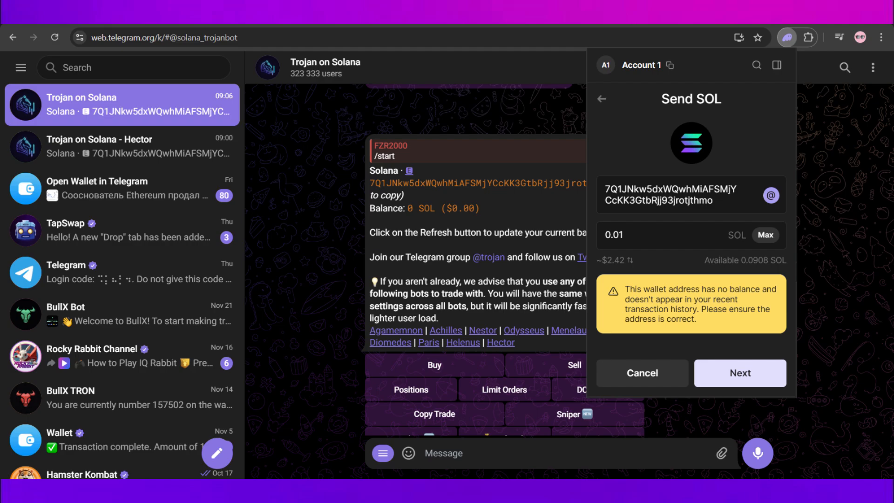
left_click(740, 372)
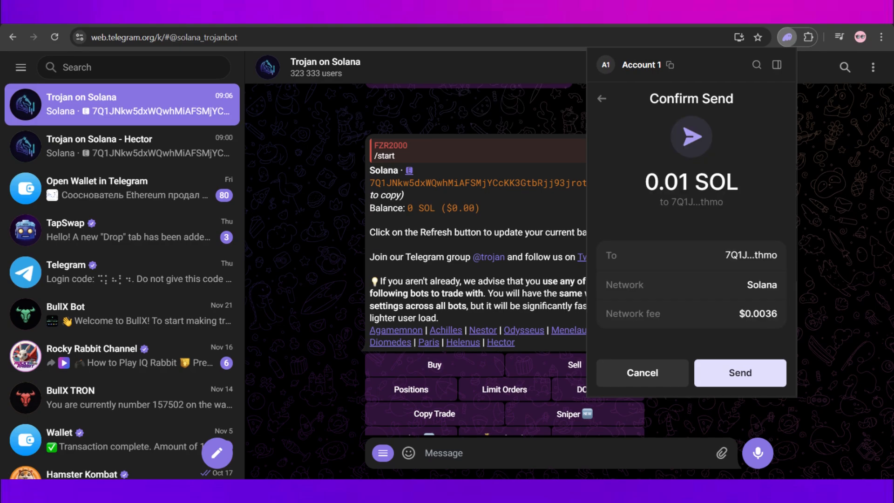
left_click(739, 373)
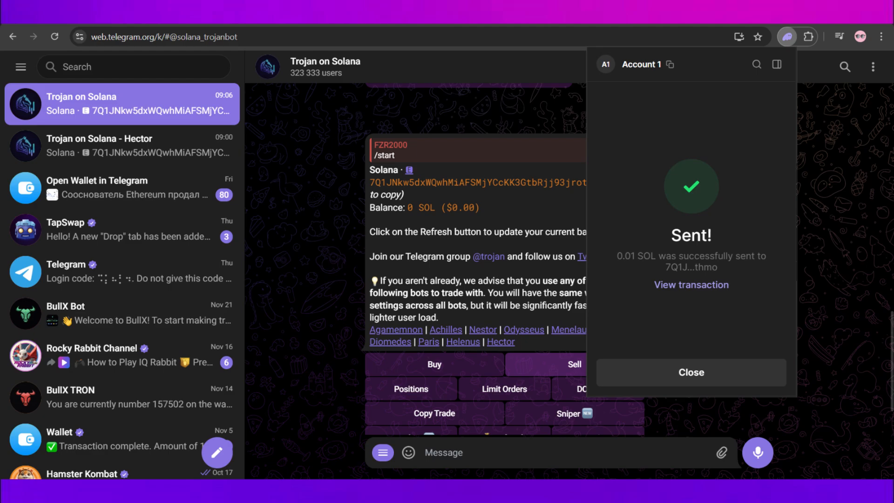
left_click(690, 373)
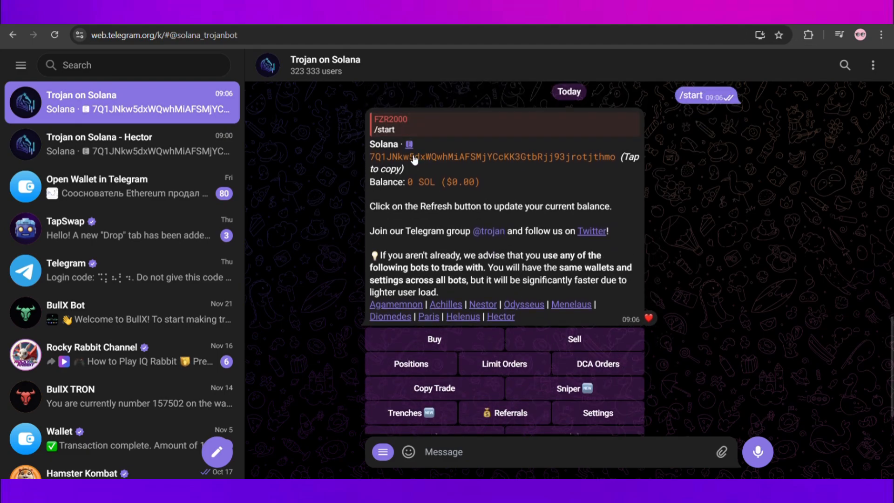
- Refresh the Trojan bot's balance so it shows 0.01 SOL ($2.43)
scroll("down", 3)
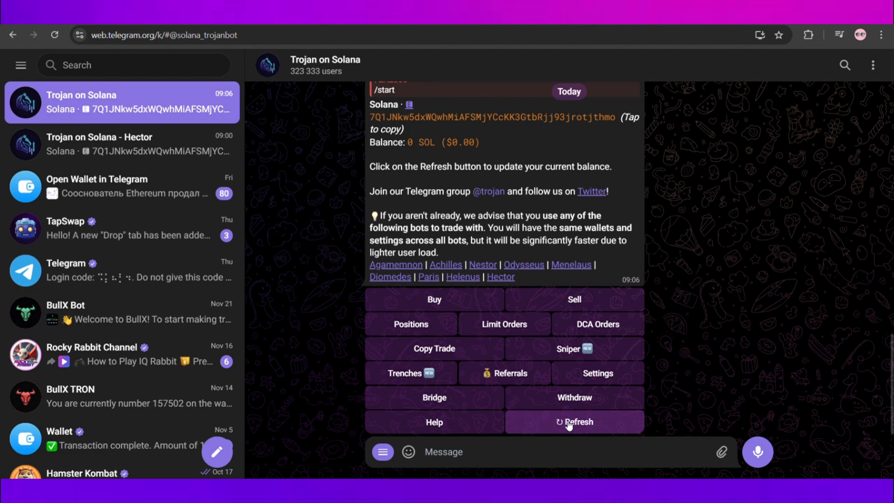
left_click(574, 421)
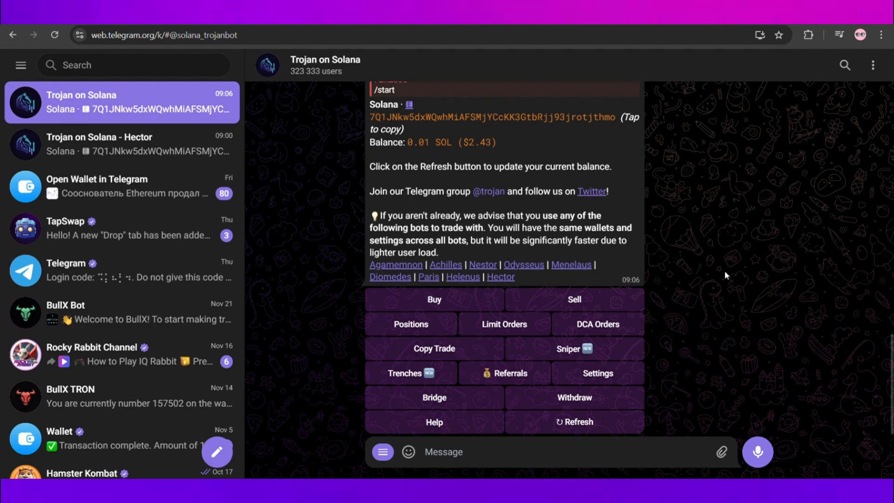
mouse_move(832, 121)
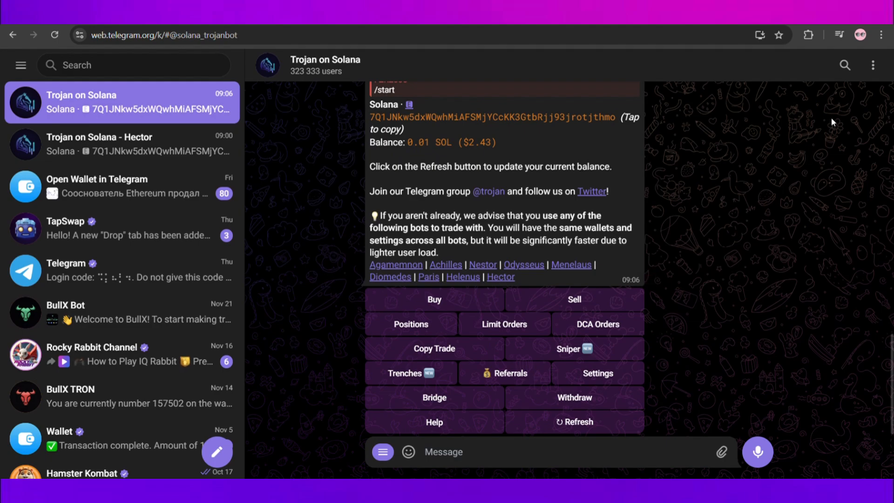
mouse_move(839, 95)
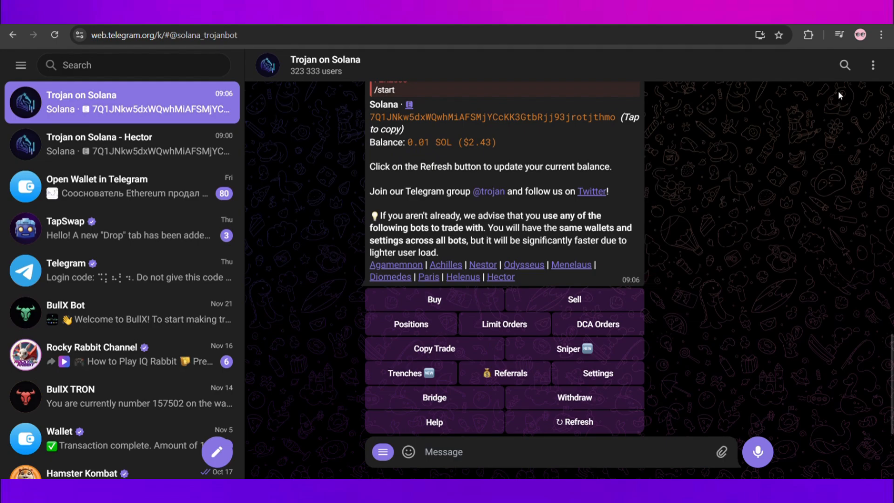